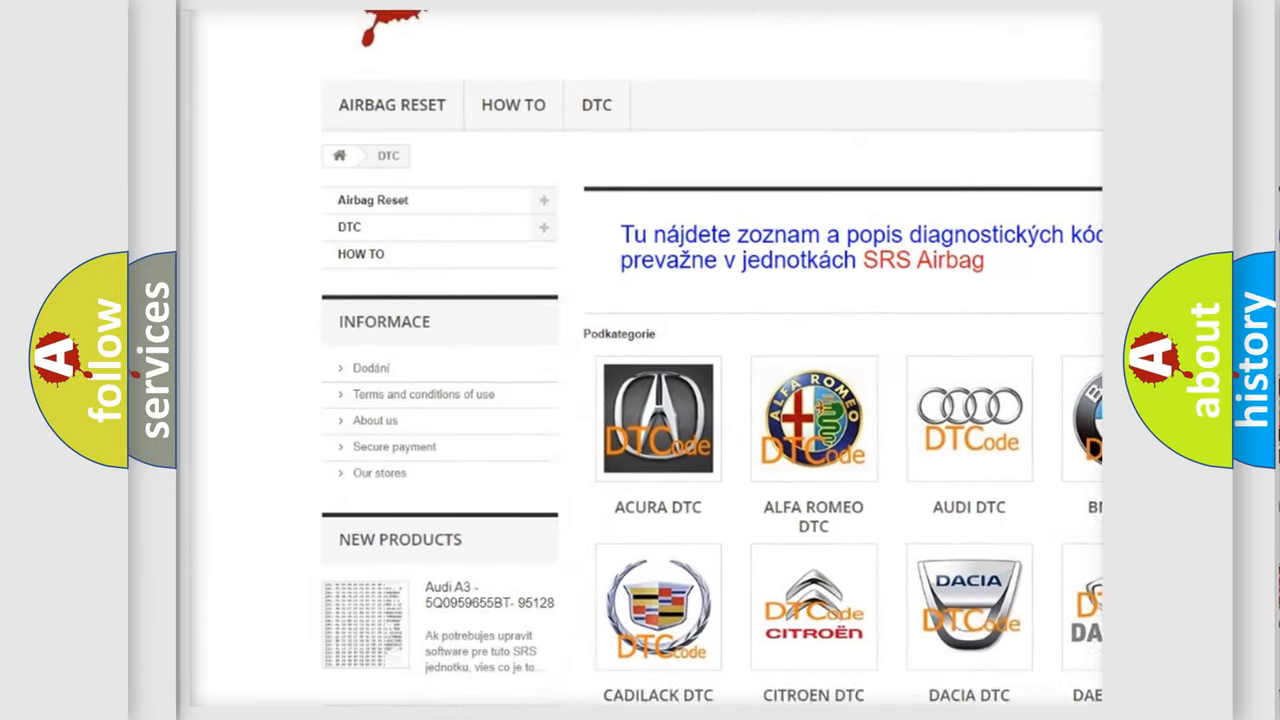
scroll(down, 3)
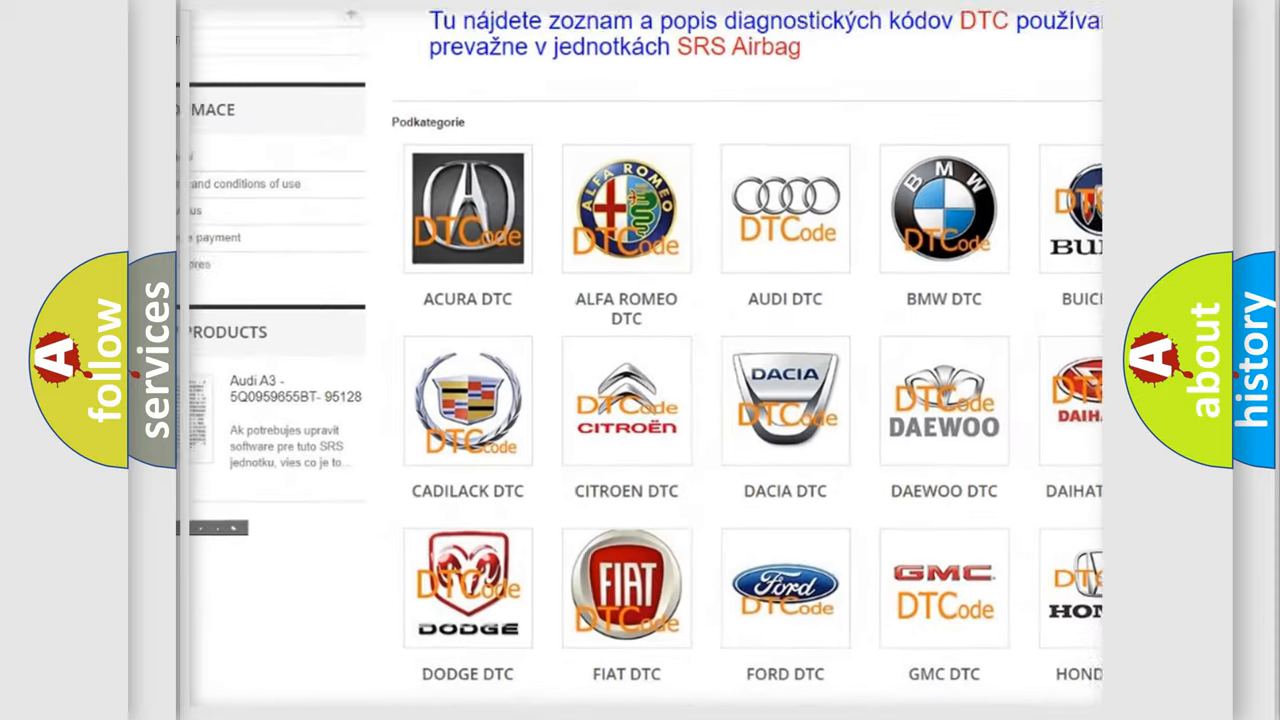
scroll(down, 3)
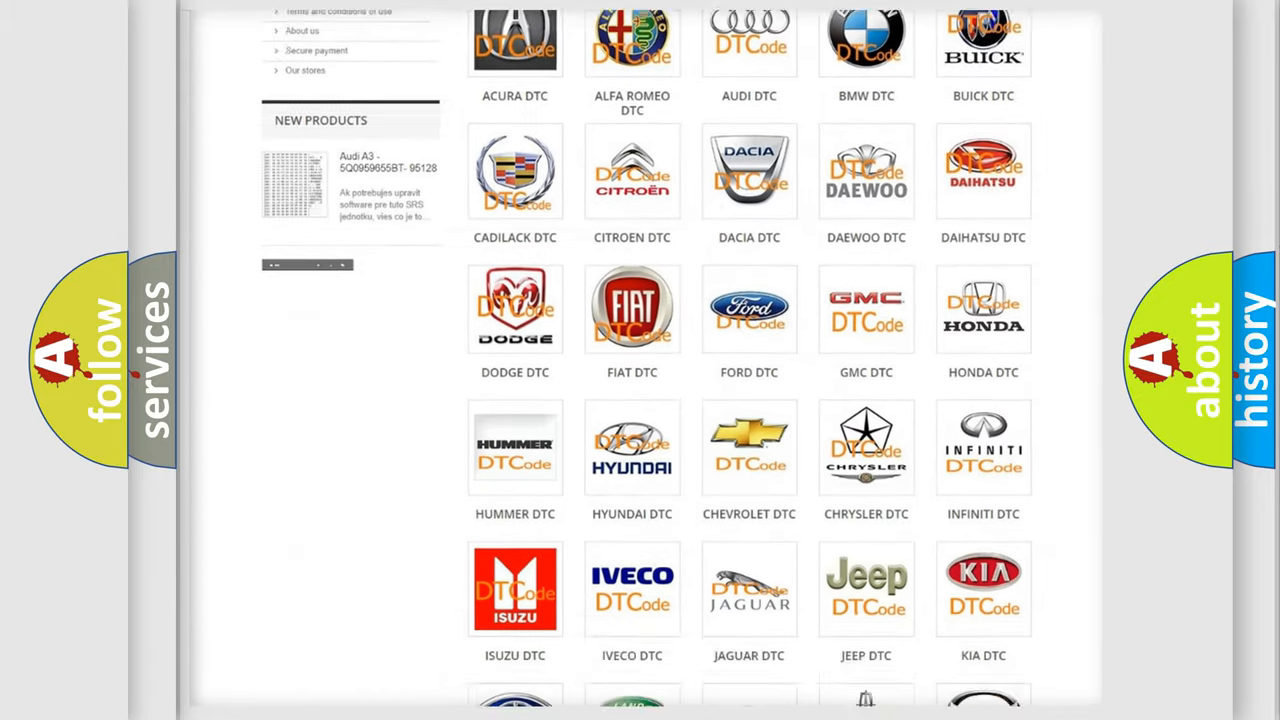
scroll(down, 3)
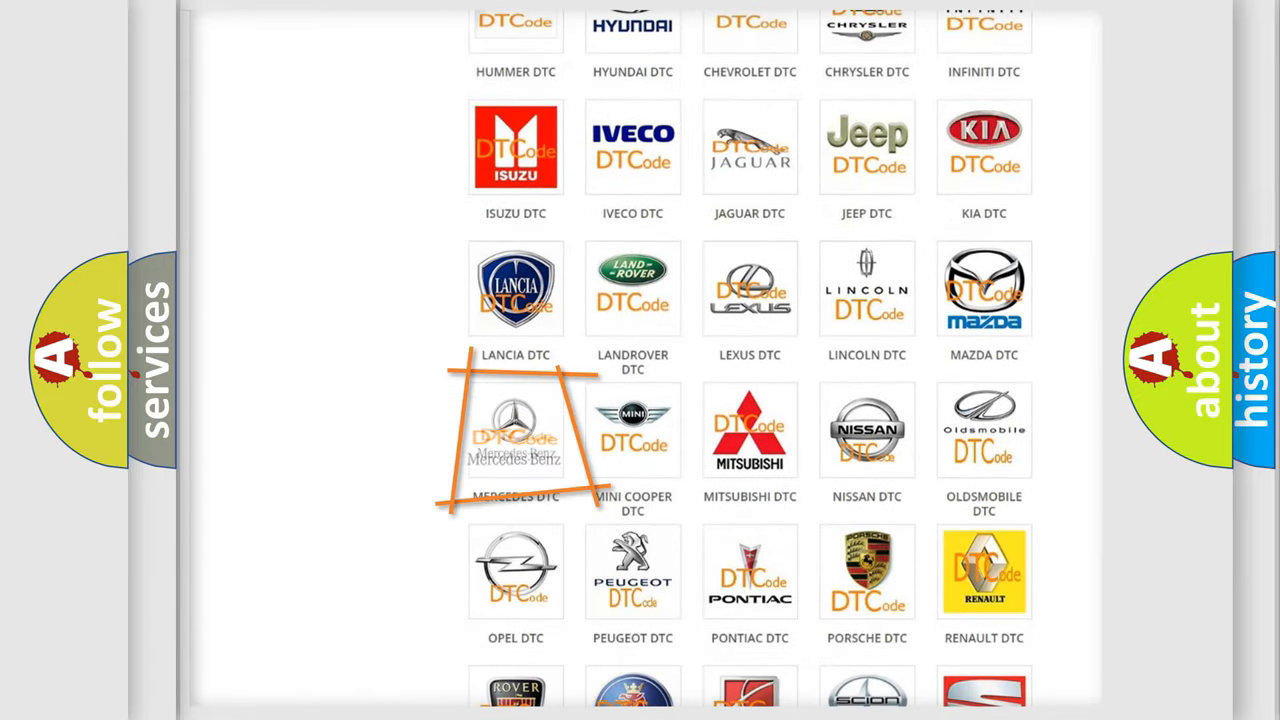